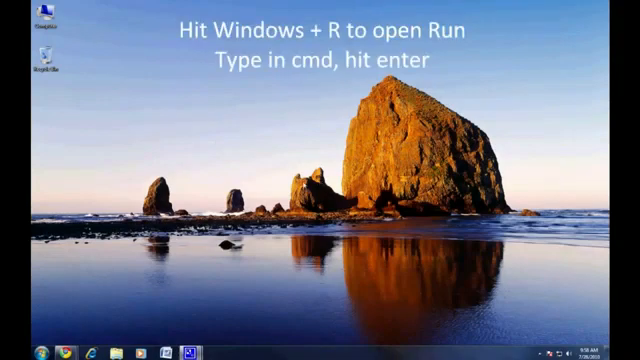
Step: Bring up the Windows Run box to launch cmd
{"action": "key", "text": "Win+r"}
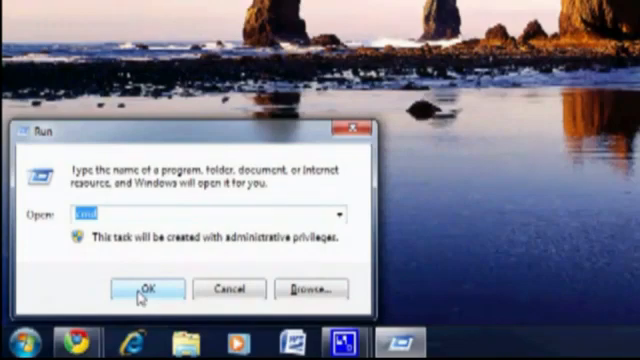
Step: Open Command Prompt and run ipconfig to see the address and gateway
{"action": "left_click", "coordinate": [142, 289]}
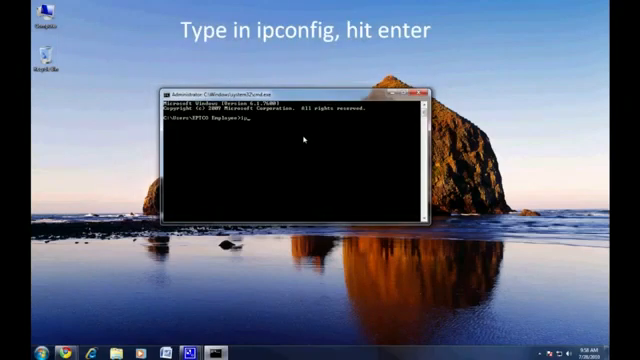
{"action": "type", "text": "ipconfig"}
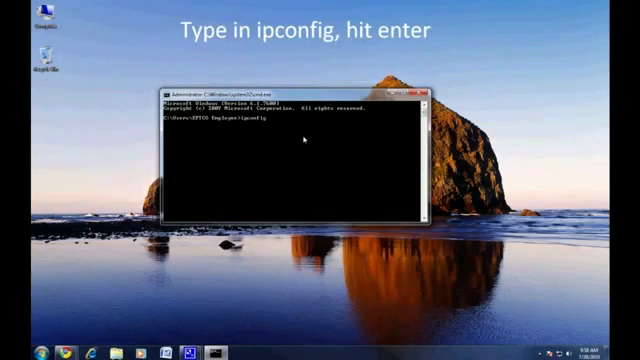
{"action": "key", "text": "Return"}
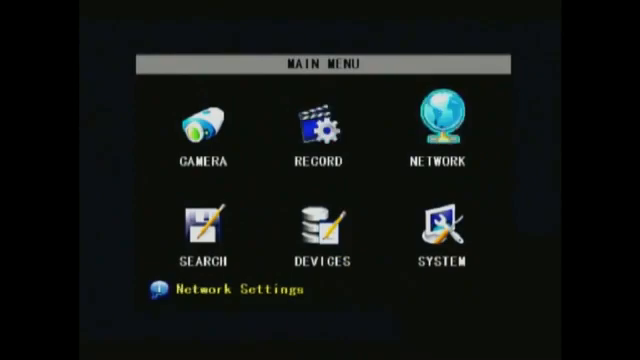
Step: Apply a static DVR network setup: IP 172.016.004.232, gateway and DNS 172.016.004.010
{"action": "left_click", "coordinate": [435, 125]}
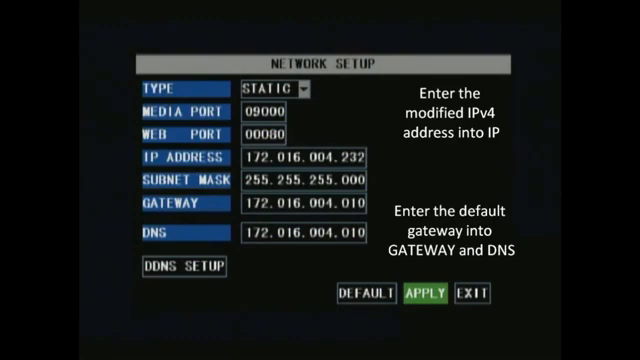
{"action": "left_click", "coordinate": [424, 295]}
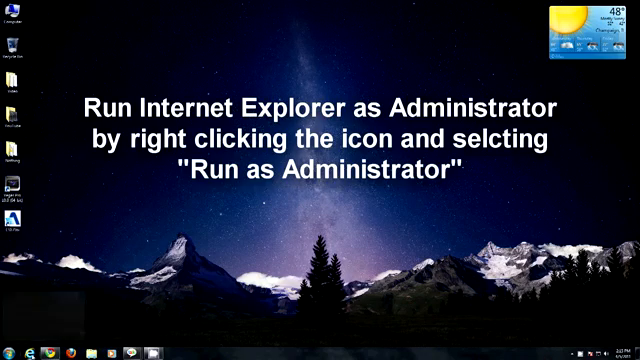
Step: Run Internet Explorer as administrator and log in to the Zmodo client as admin
{"action": "right_click", "coordinate": [30, 345]}
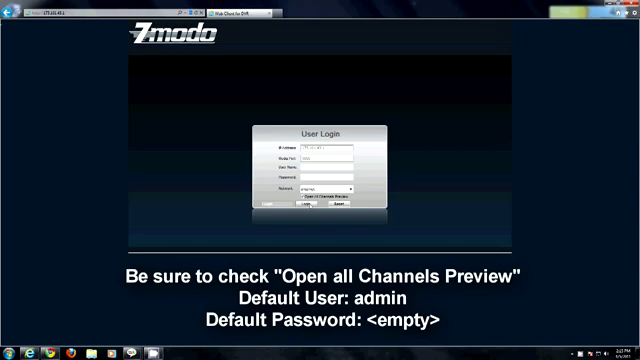
{"action": "left_click", "coordinate": [307, 212]}
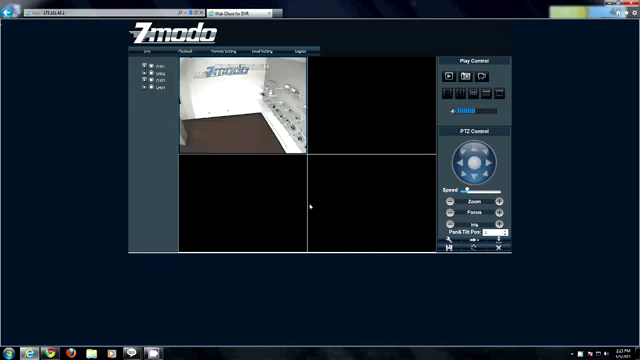